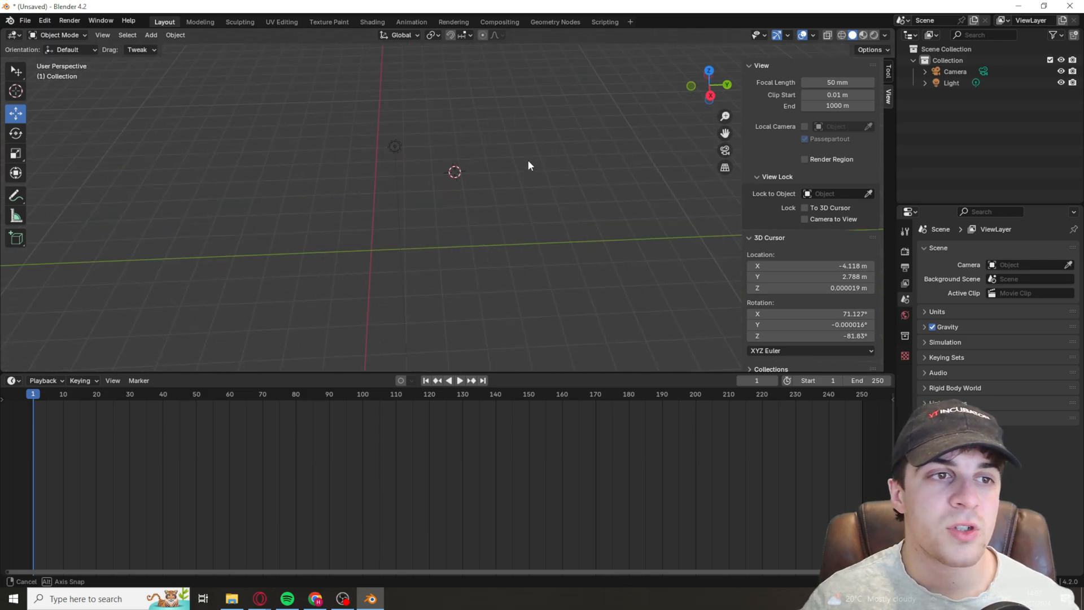
# Add a second camera, Camera.001, to the scene from the Add menu.
pyautogui.click(150, 35)
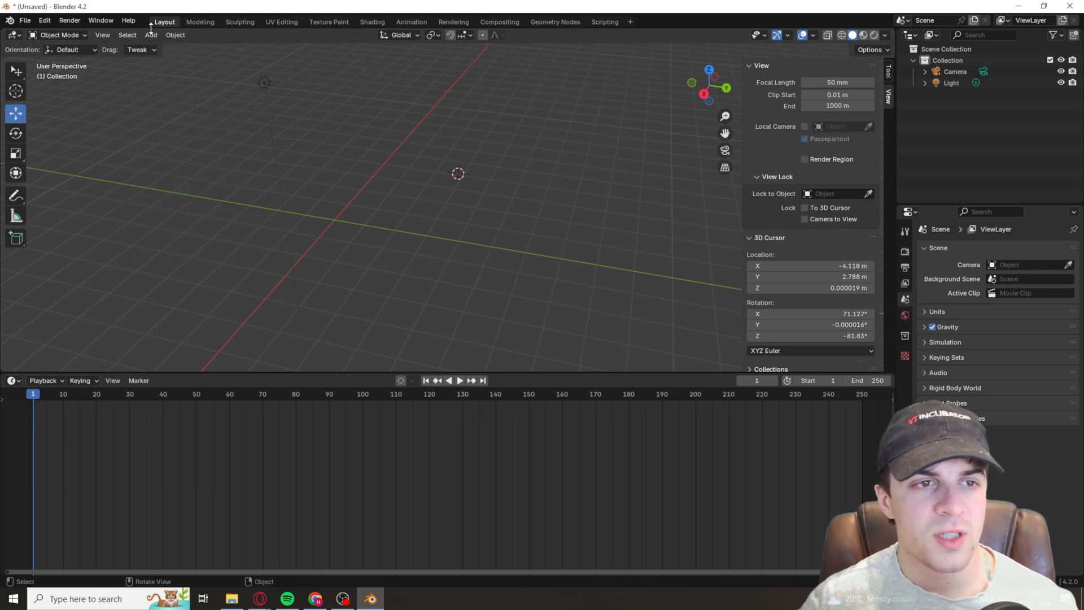
pyautogui.click(150, 35)
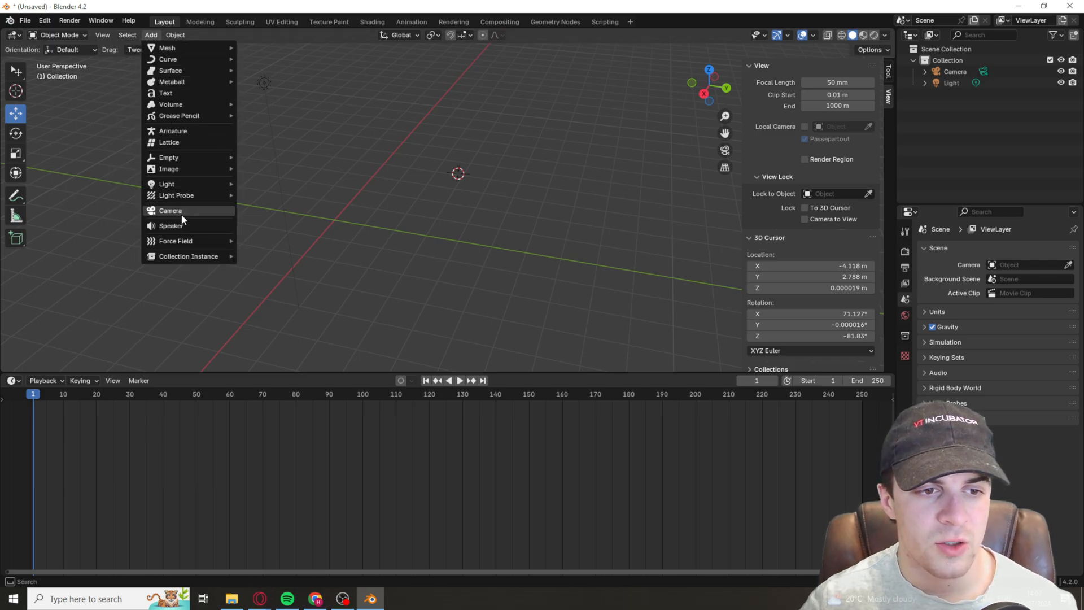
pyautogui.click(171, 210)
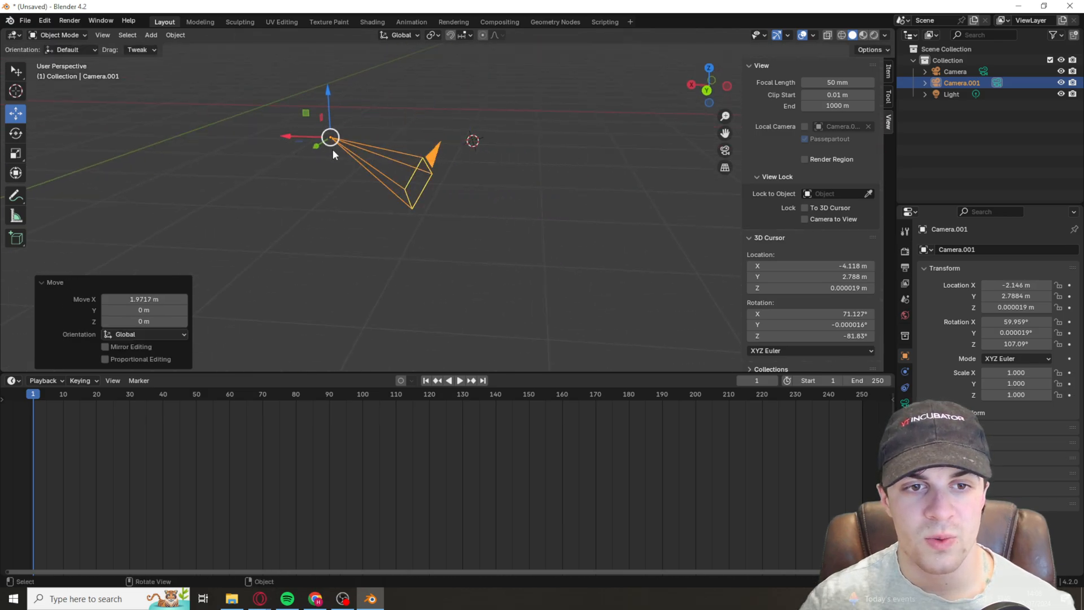
# Raise Camera.001 along Z, rotate it upright to look out horizontally, and adjust its scale.
pyautogui.moveTo(320, 125); pyautogui.dragTo(266, 65)
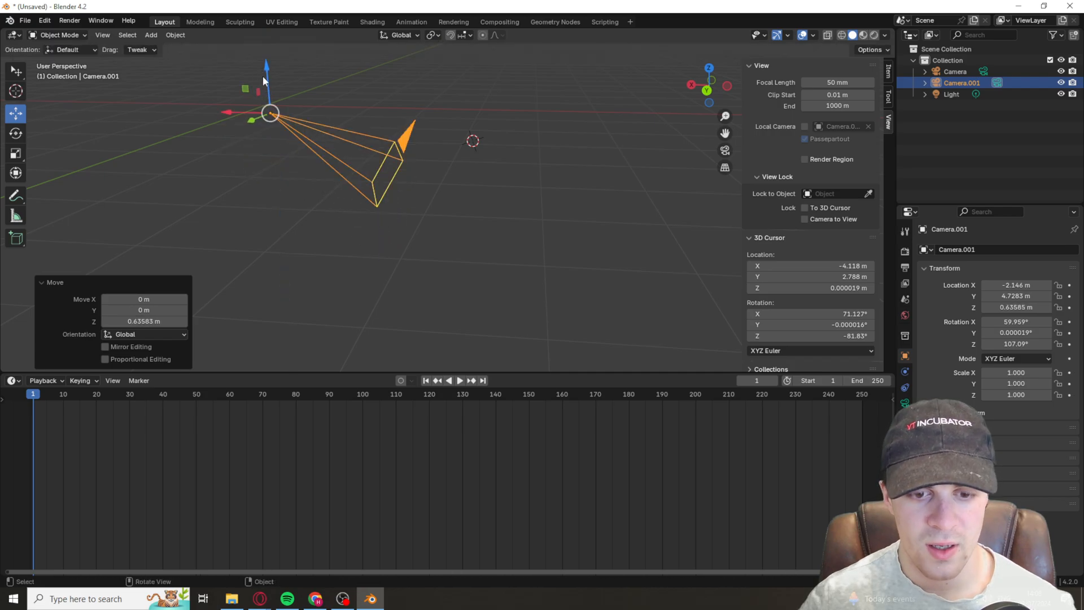
pyautogui.moveTo(14, 114)
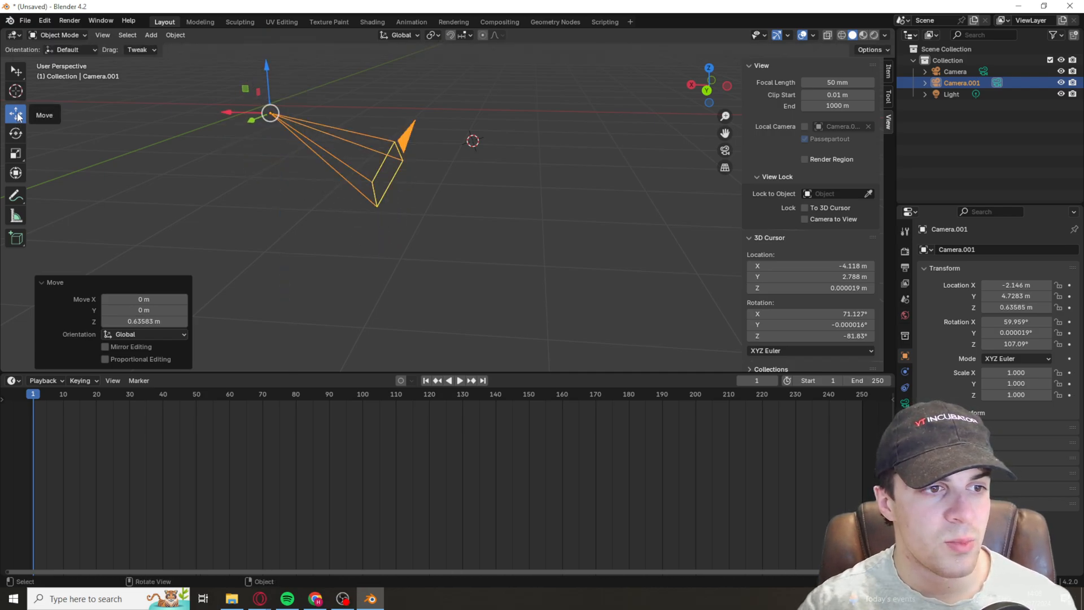
pyautogui.click(15, 134)
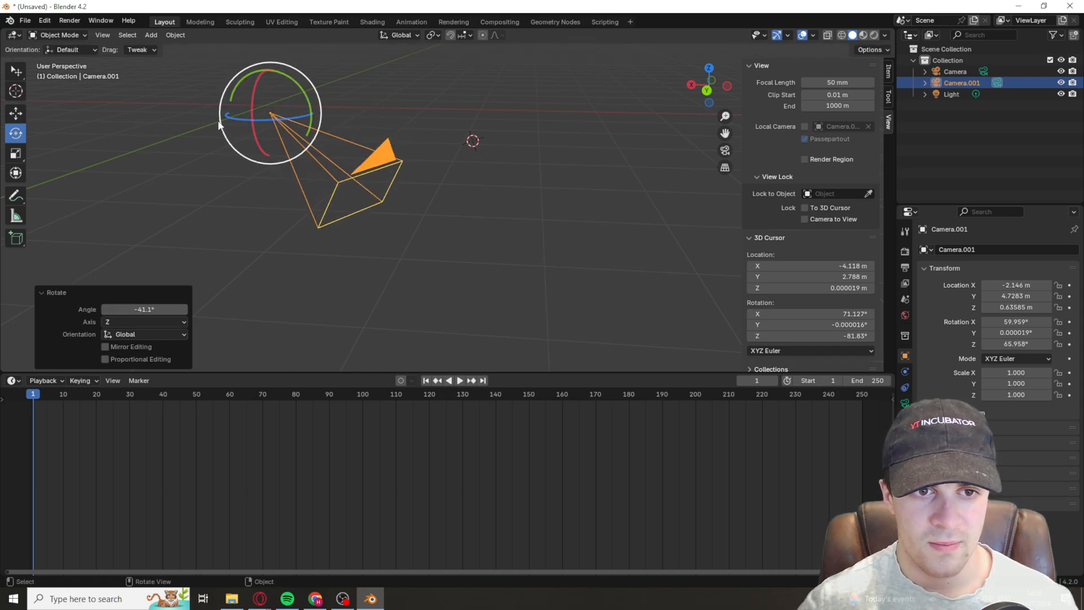
pyautogui.moveTo(303, 101)
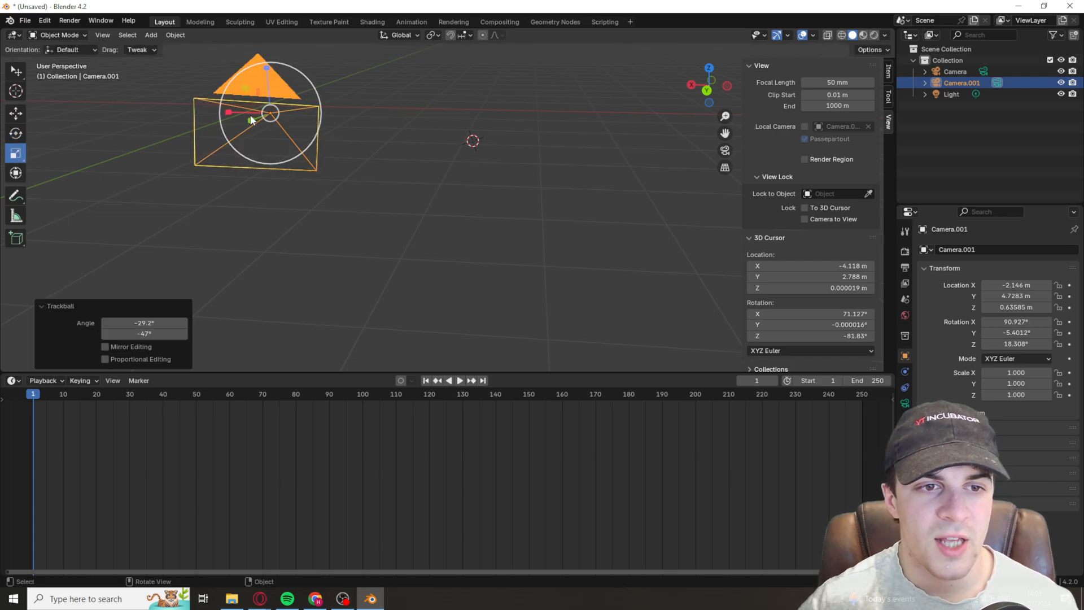
pyautogui.press('s')
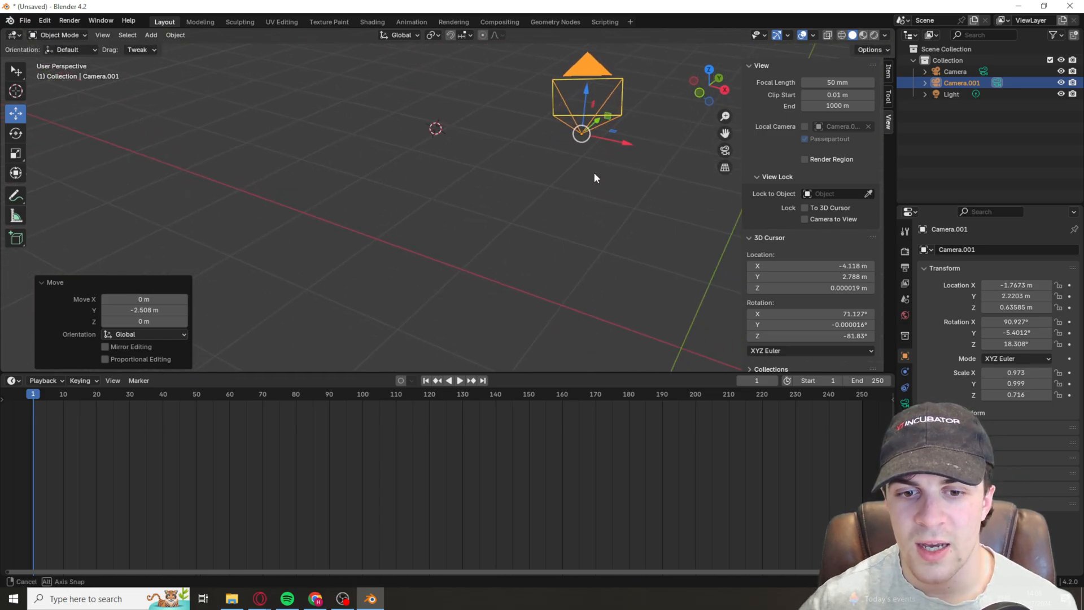
# Confirm Camera.001's new position along Y before entering its camera view.
pyautogui.click(584, 185)
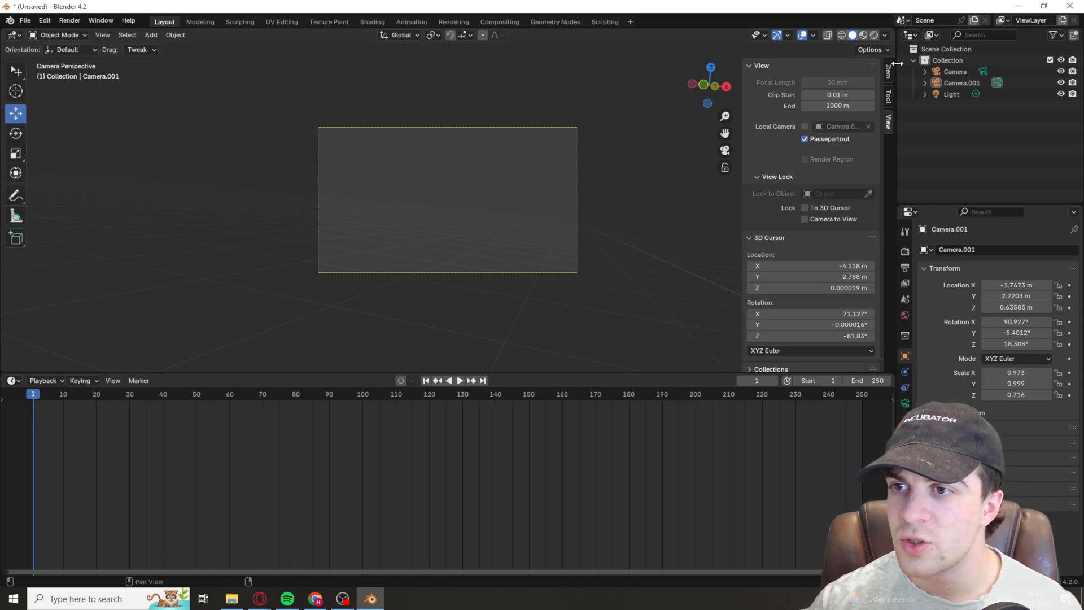
# Enable View Lock > Camera to View so navigating the viewport repositions Camera.001.
pyautogui.click(752, 65)
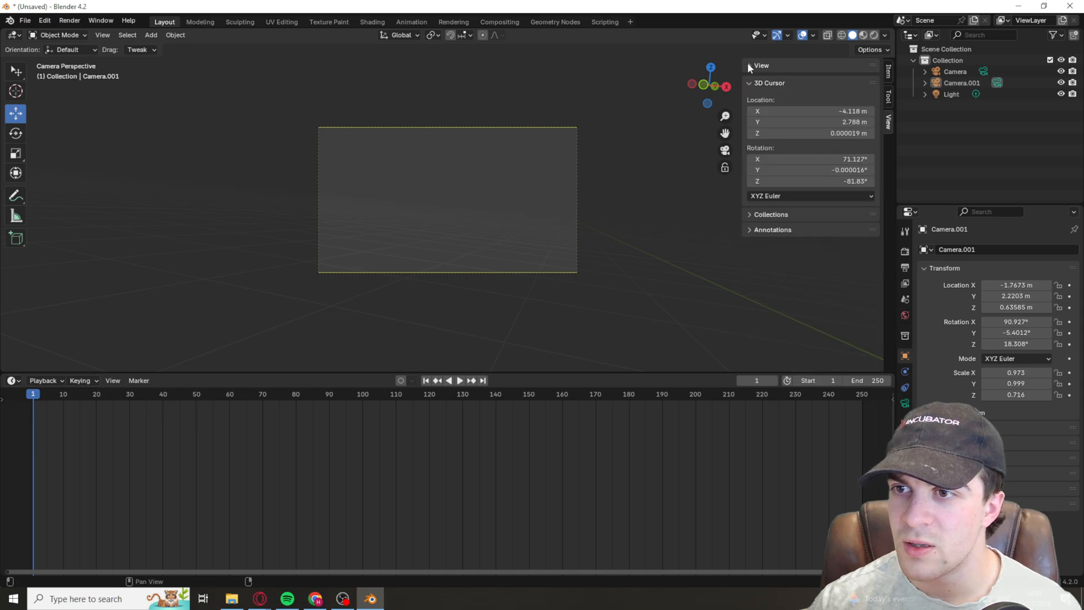
pyautogui.click(760, 65)
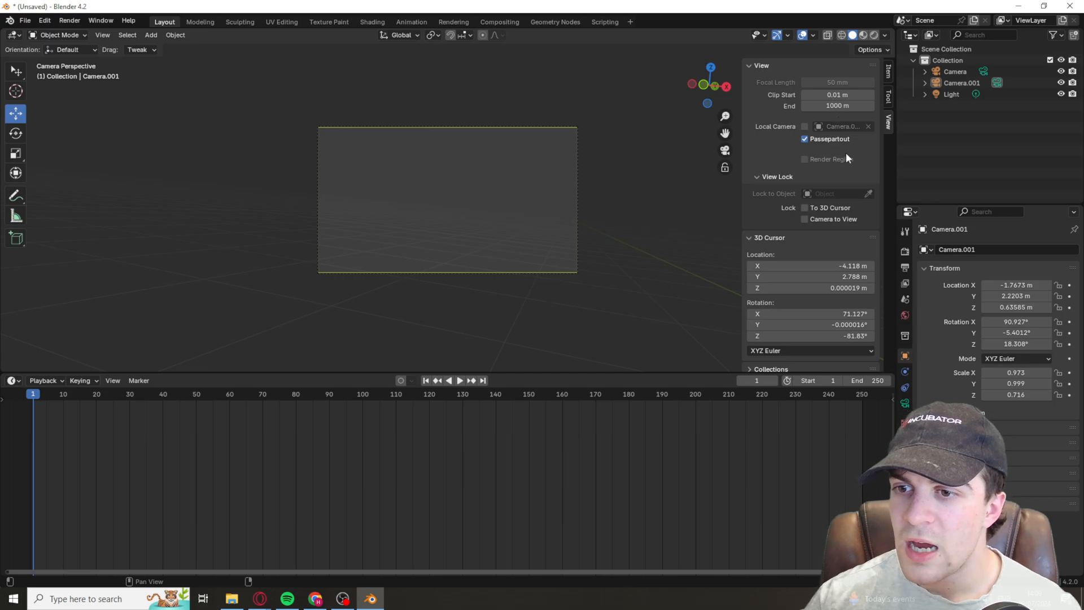
pyautogui.click(804, 219)
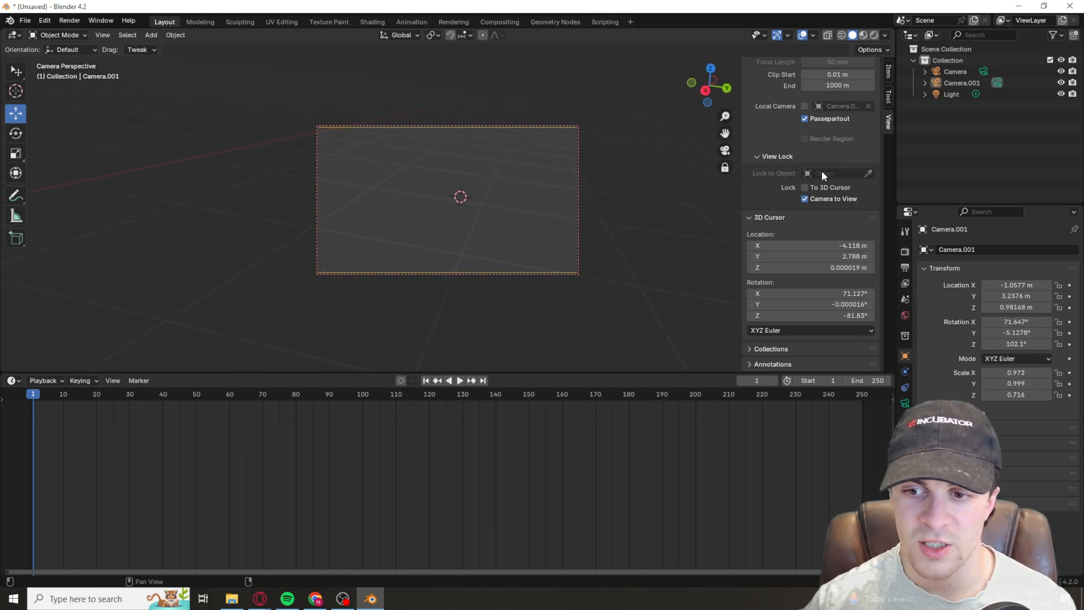
# Disable Camera to View, set Local Camera to Camera.001, then turn the Local Camera override off.
pyautogui.click(804, 199)
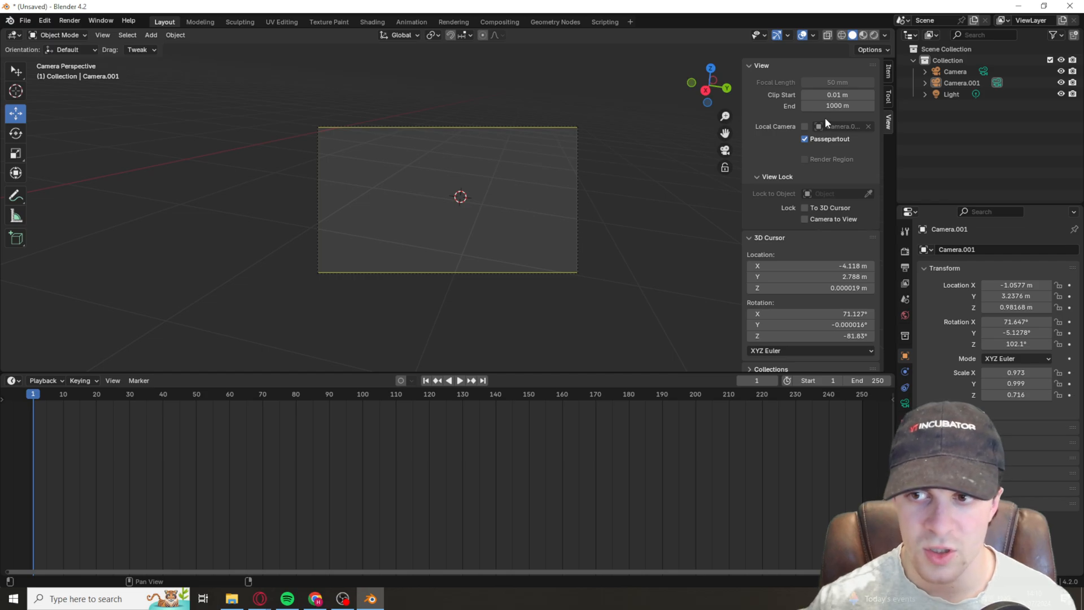
pyautogui.click(840, 125)
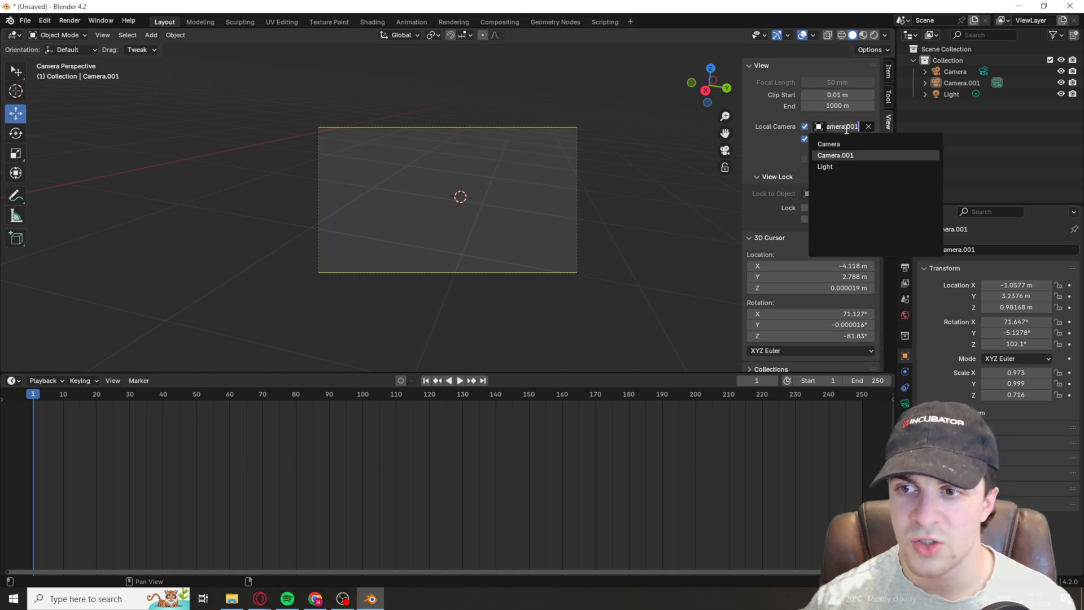
pyautogui.click(835, 154)
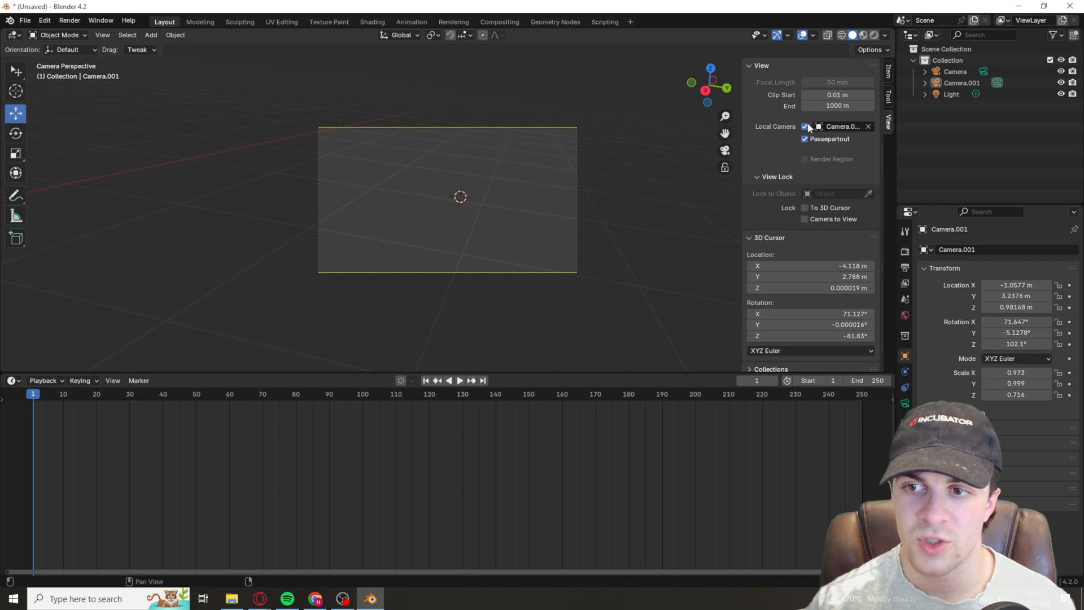
pyautogui.click(804, 126)
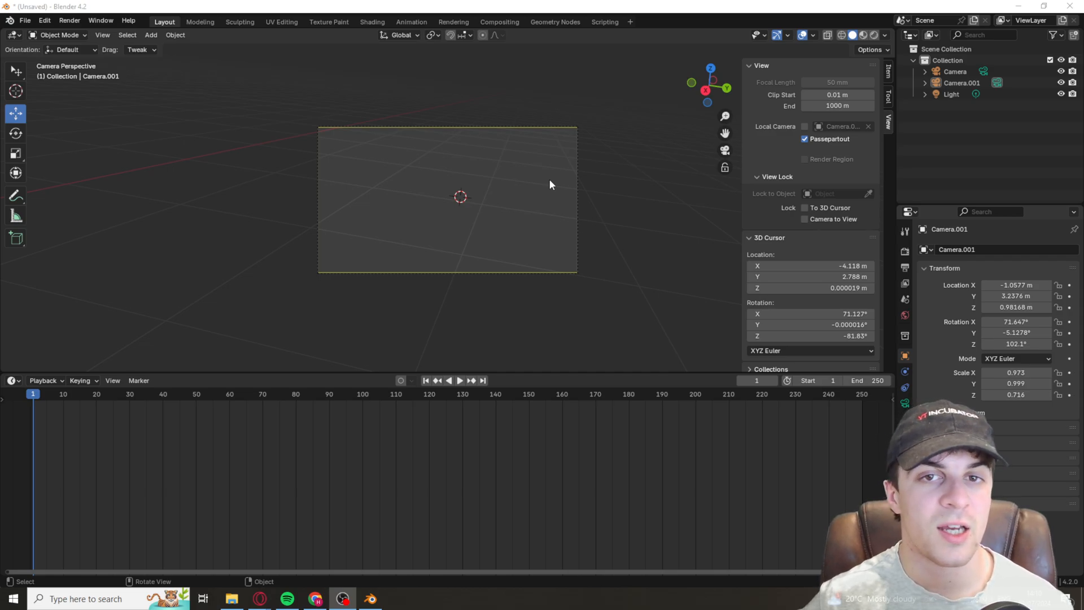
pyautogui.moveTo(525, 120)
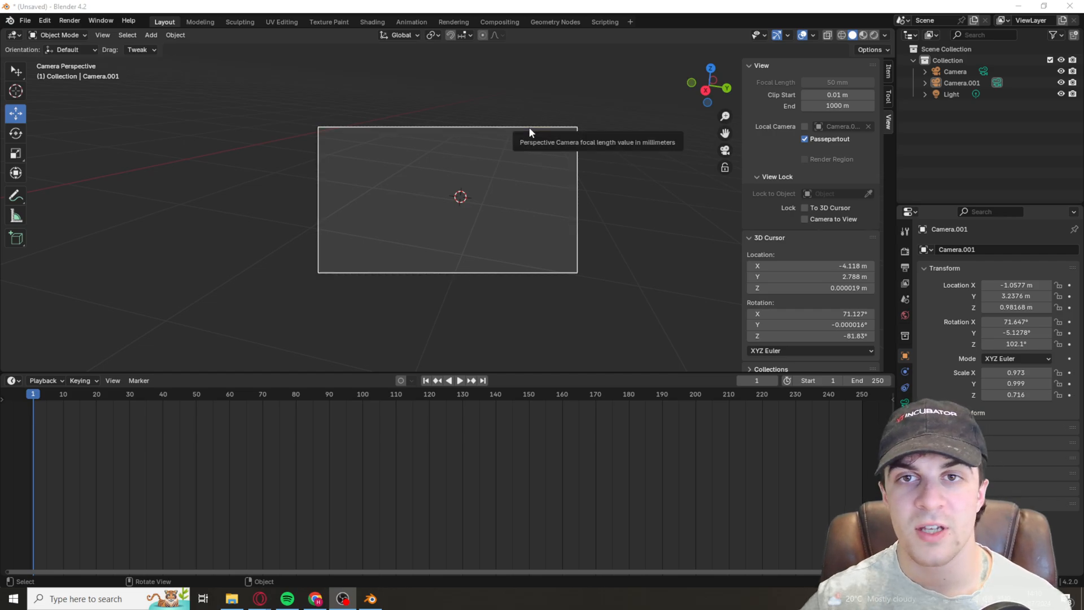
pyautogui.moveTo(530, 133)
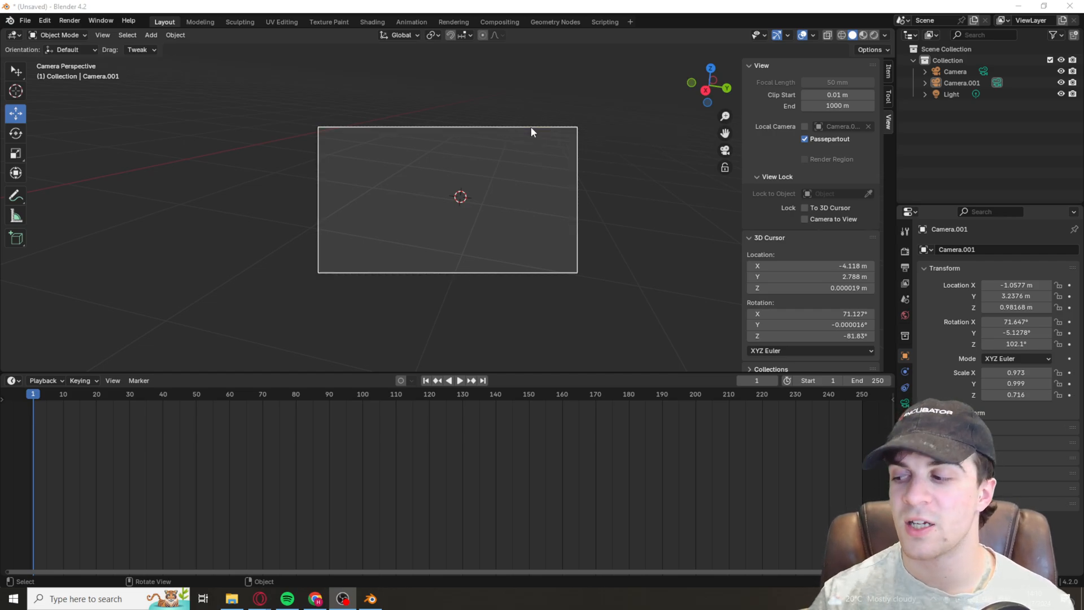